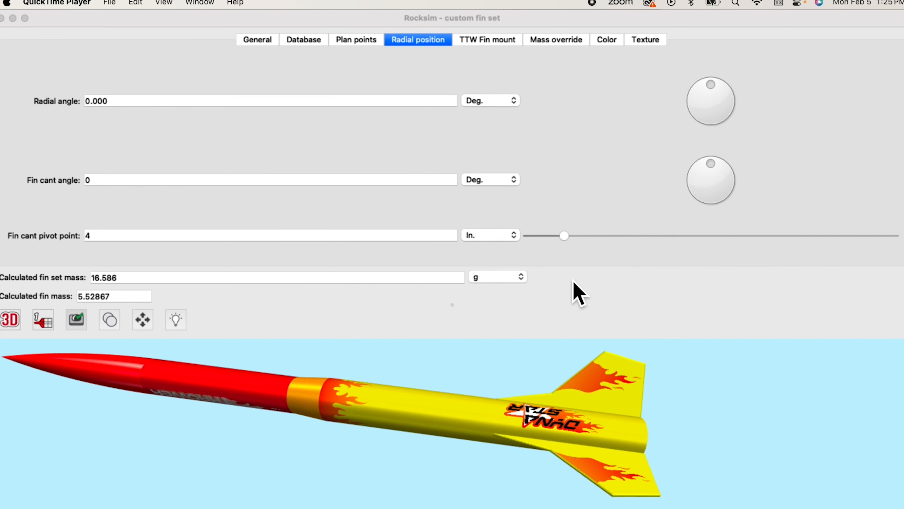
mouse_move(587, 297)
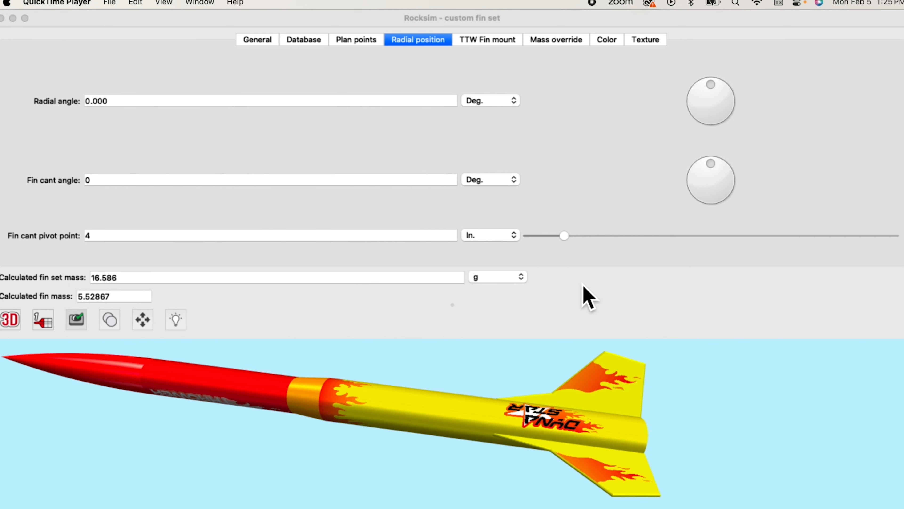
mouse_move(746, 161)
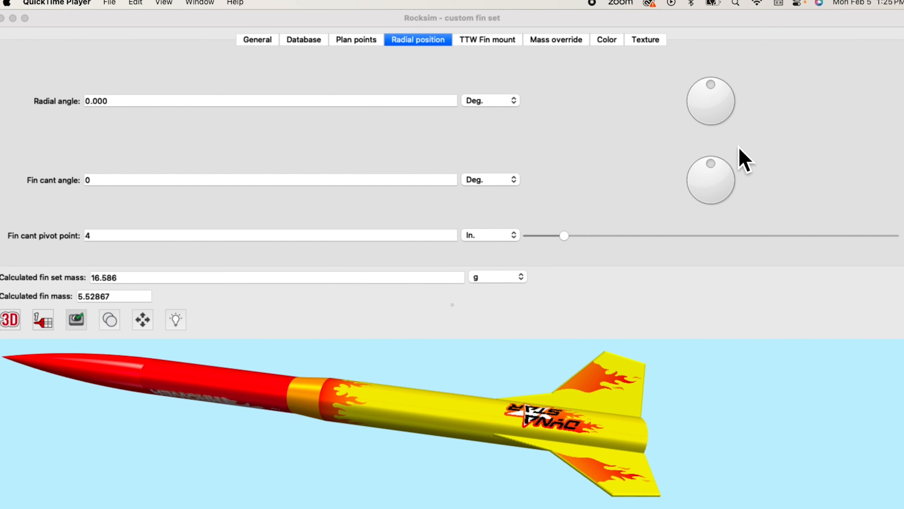
mouse_move(733, 176)
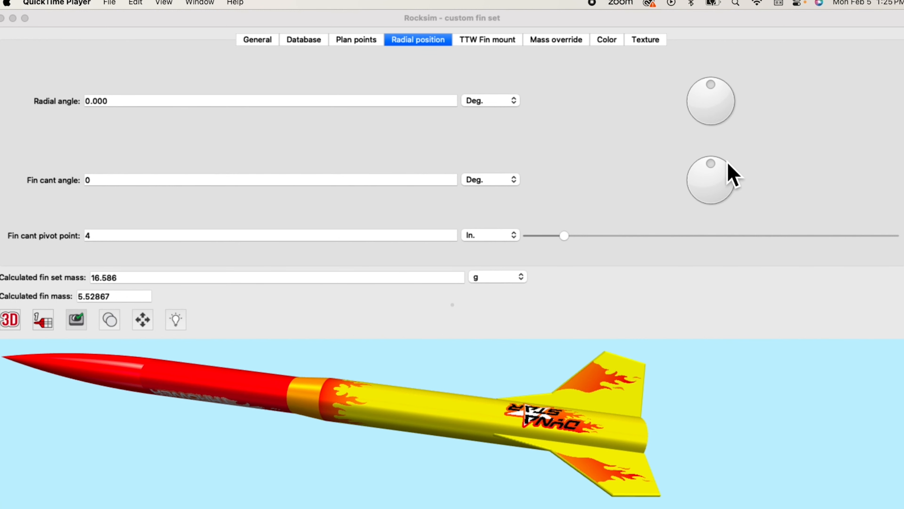
mouse_move(675, 254)
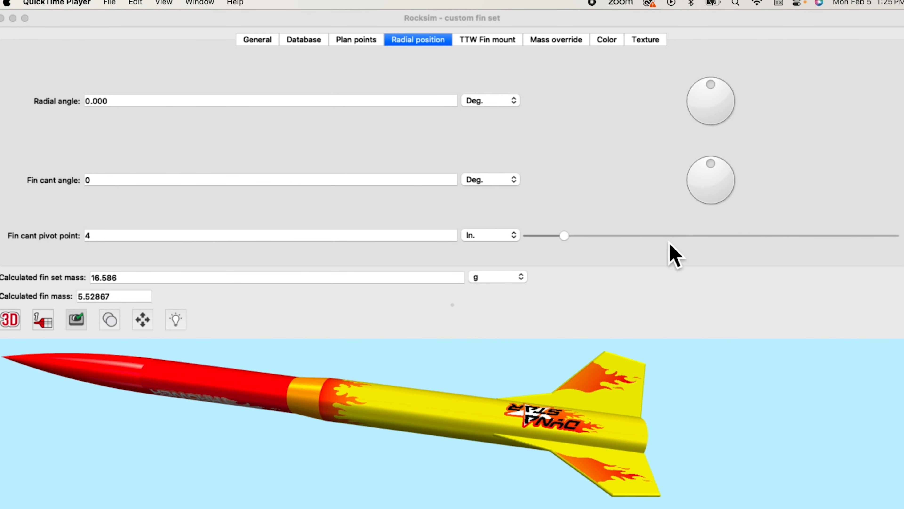
mouse_move(604, 226)
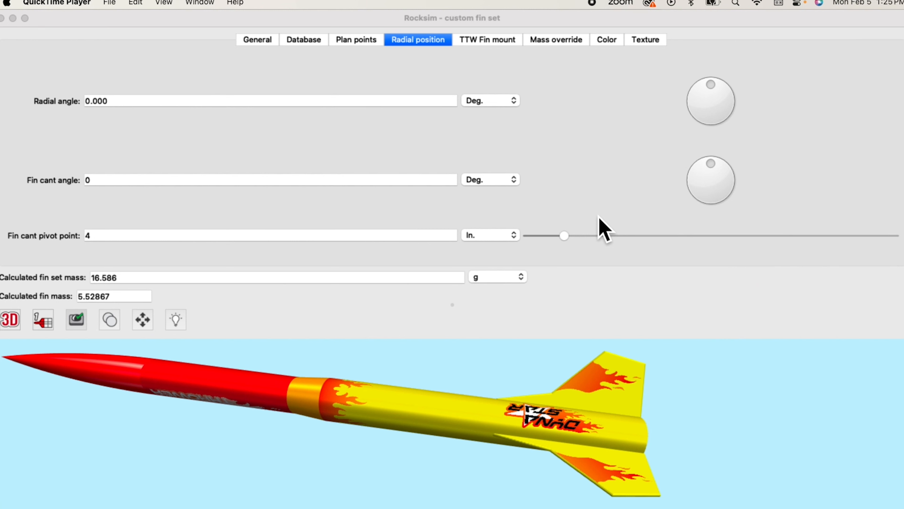
mouse_move(606, 233)
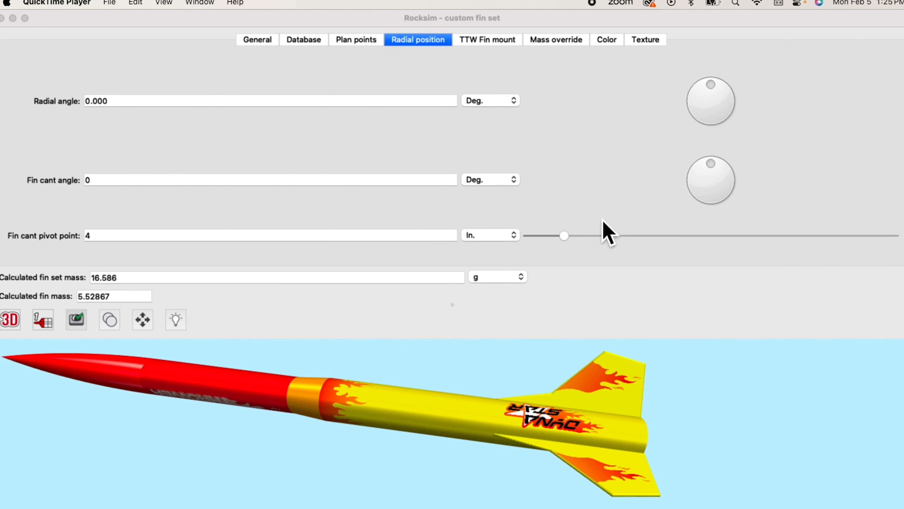
mouse_move(645, 303)
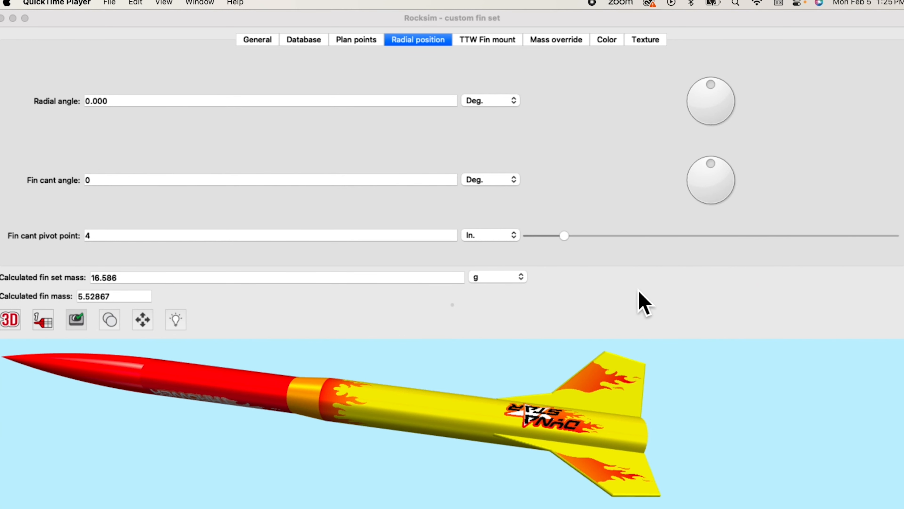
mouse_move(496, 411)
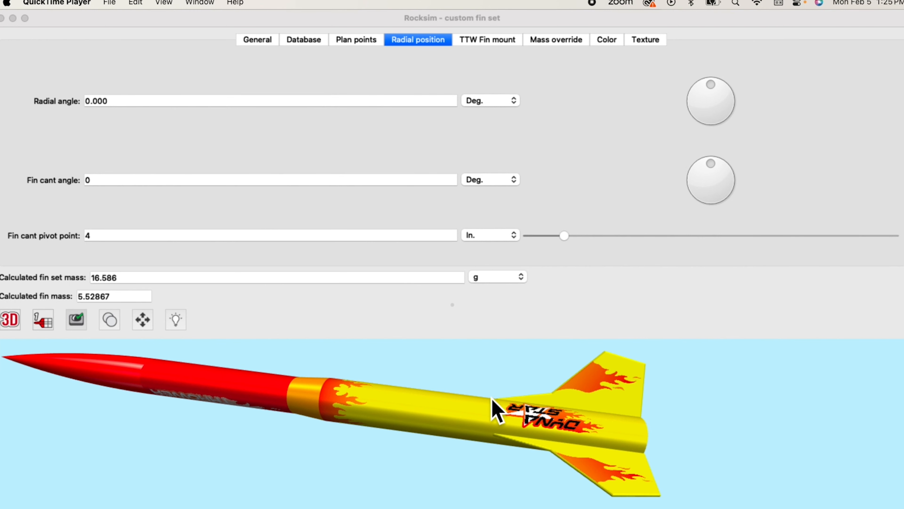
mouse_move(547, 480)
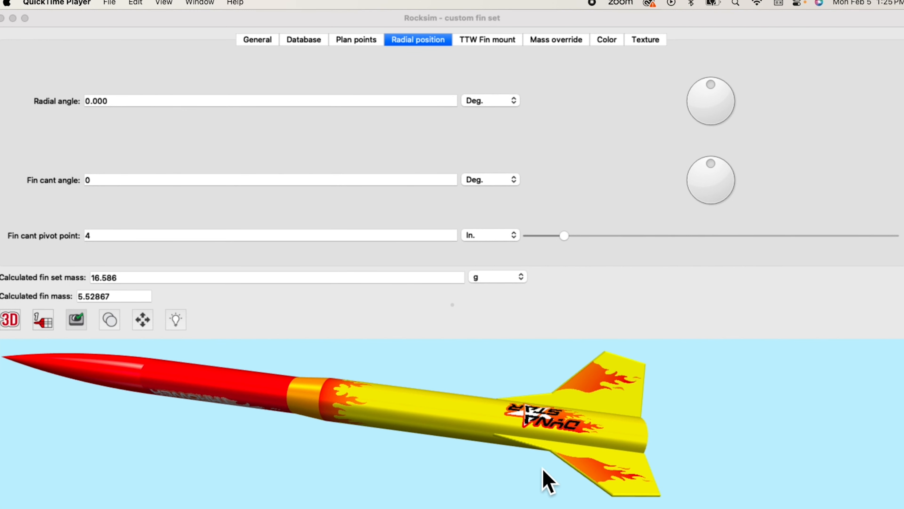
mouse_move(526, 377)
type("2.510")
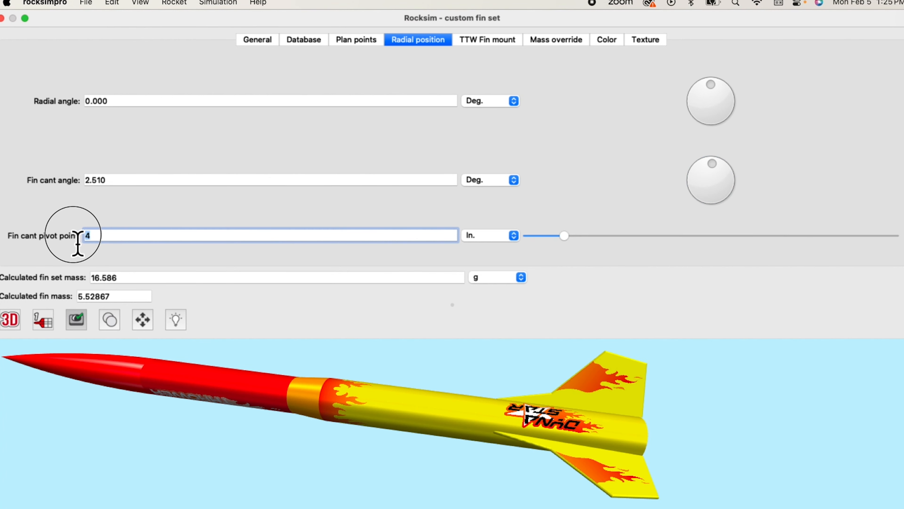
mouse_move(565, 248)
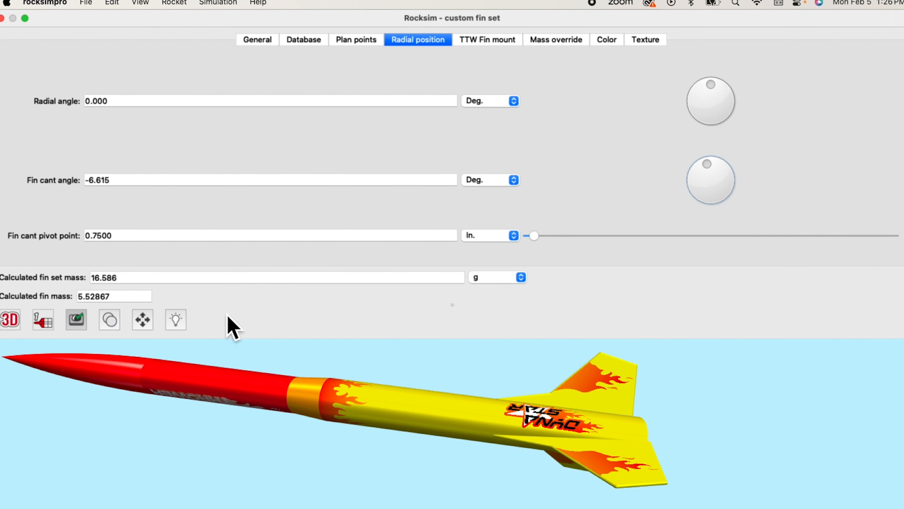
mouse_move(51, 363)
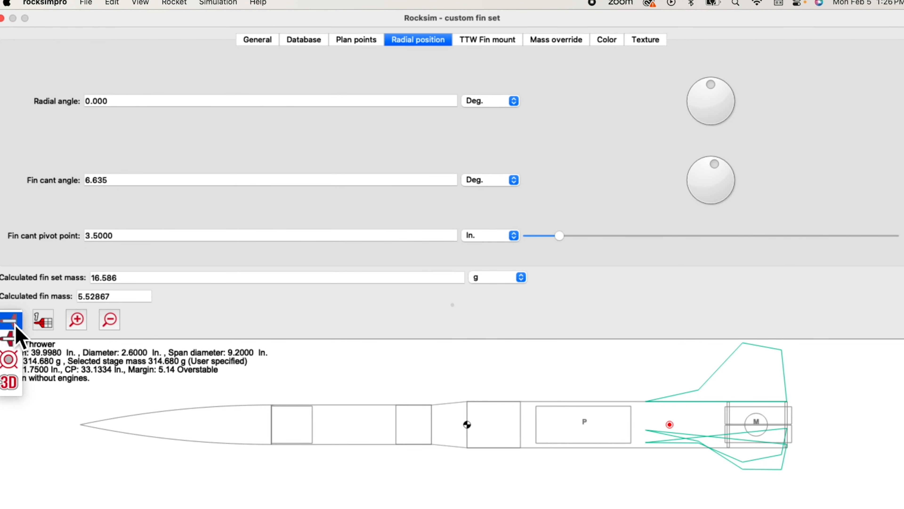
Step: Show the FlameThrower end-on from its base as a three-fin diagram
left_click(10, 319)
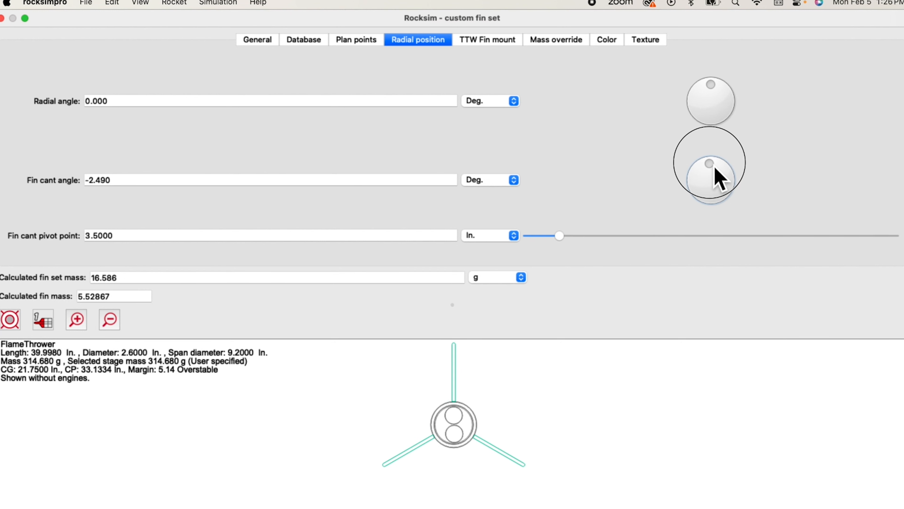
mouse_move(631, 420)
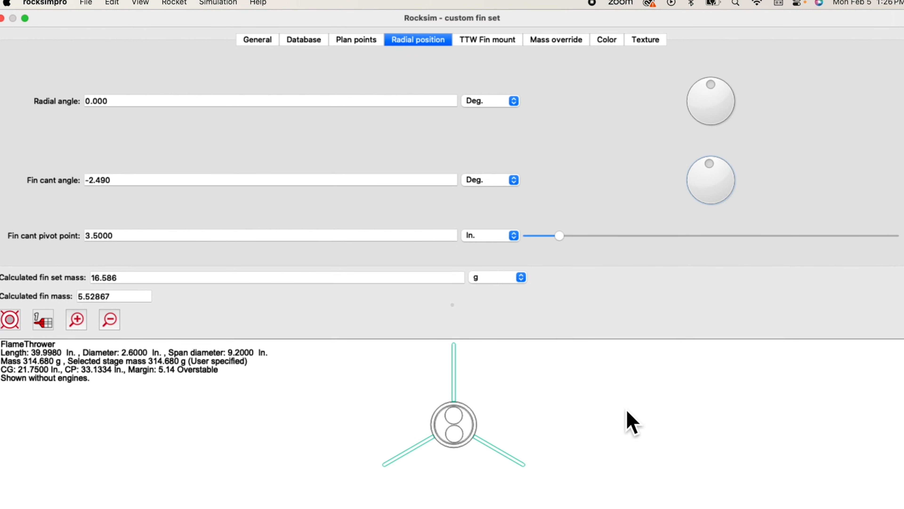
mouse_move(589, 333)
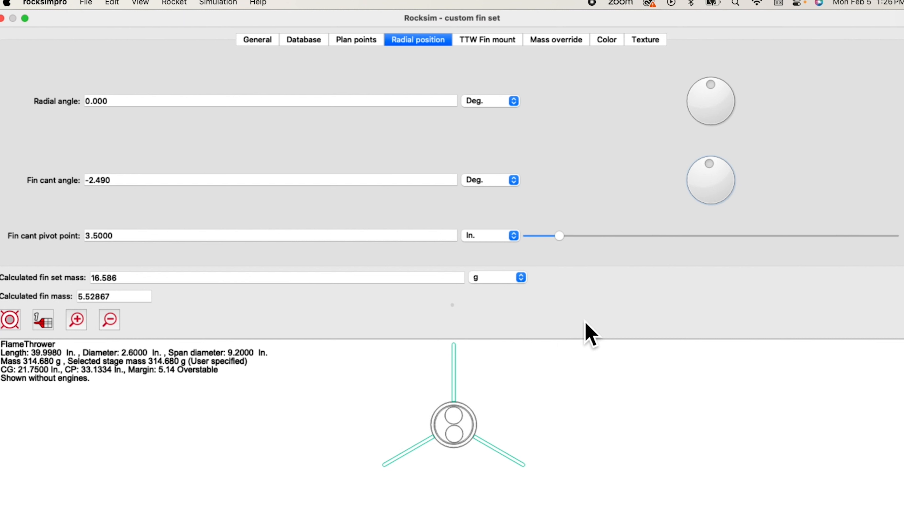
mouse_move(583, 337)
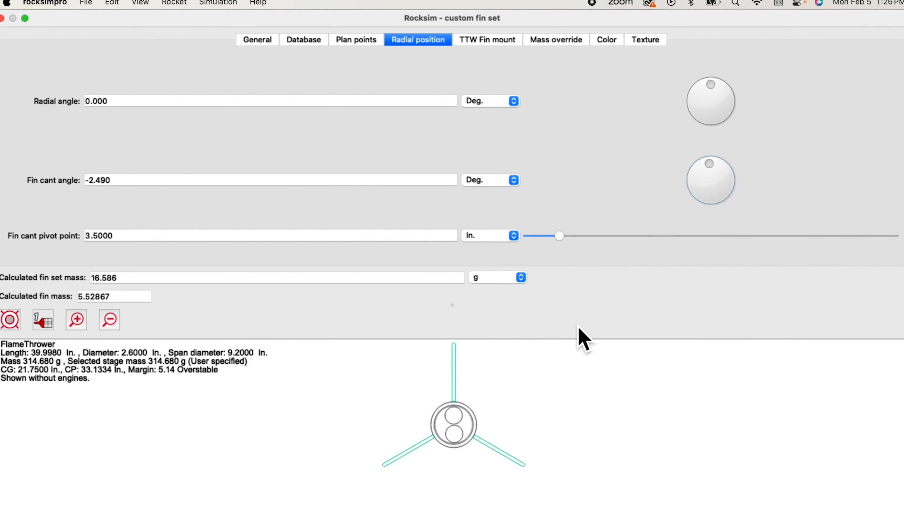
mouse_move(591, 338)
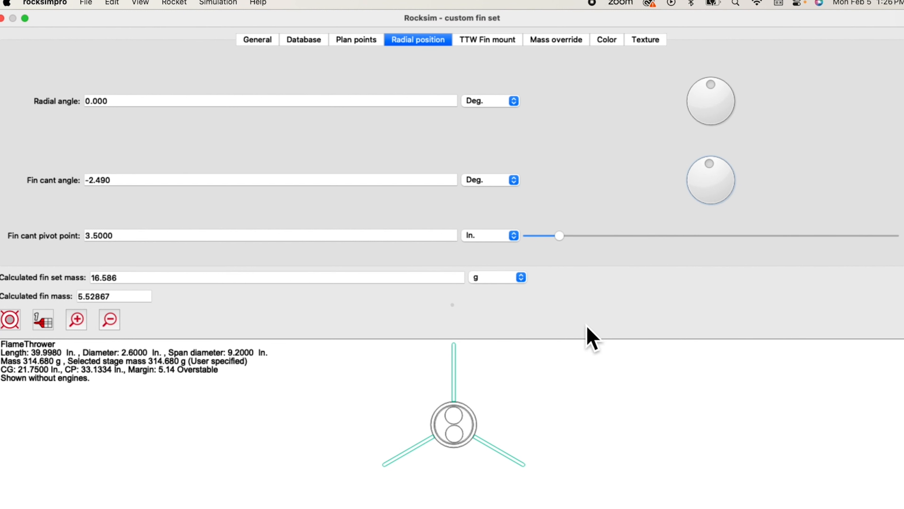